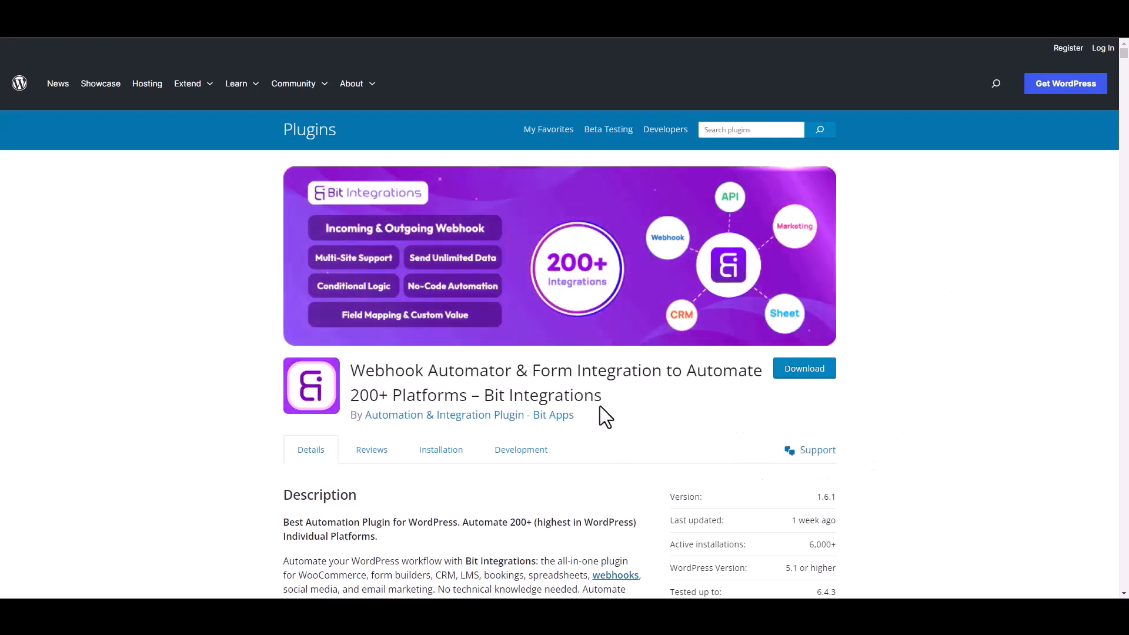
Open Bit Integrations in the WordPress admin and start a new integration
double_click(542, 395)
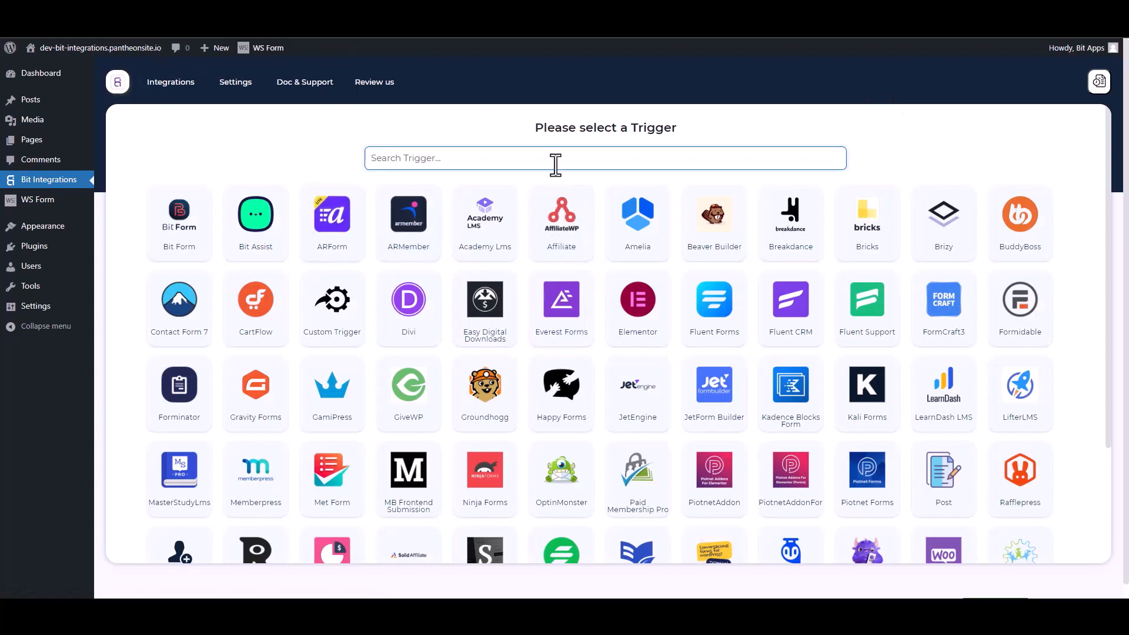
Add a new action to the Contact Form and name it Bit Integrations
type("ws")
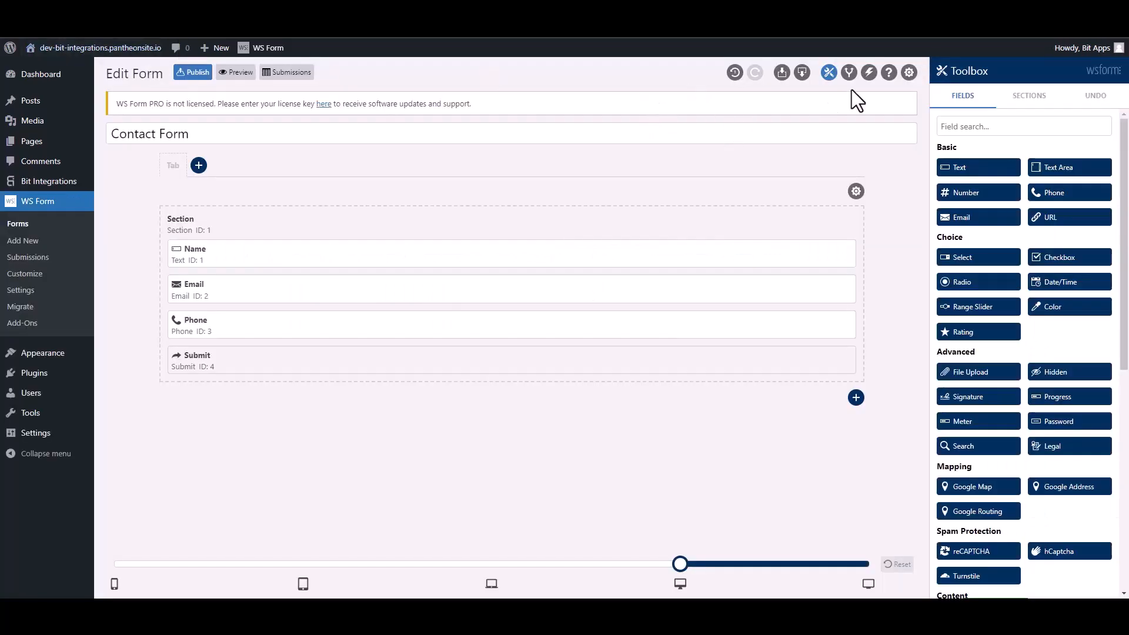
left_click(868, 72)
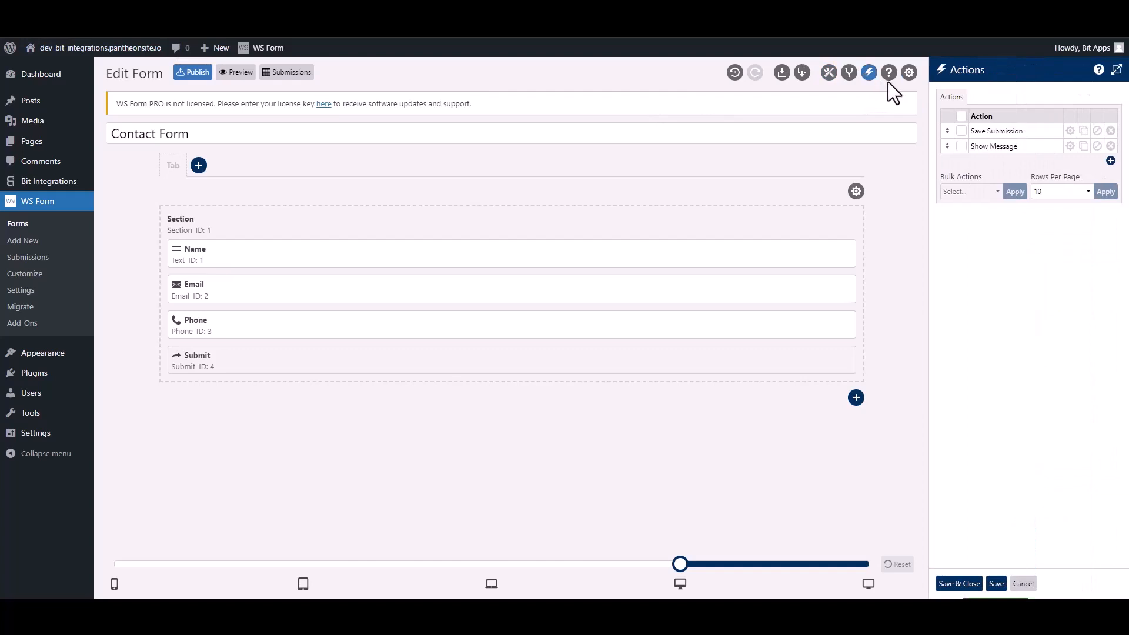
mouse_move(1109, 175)
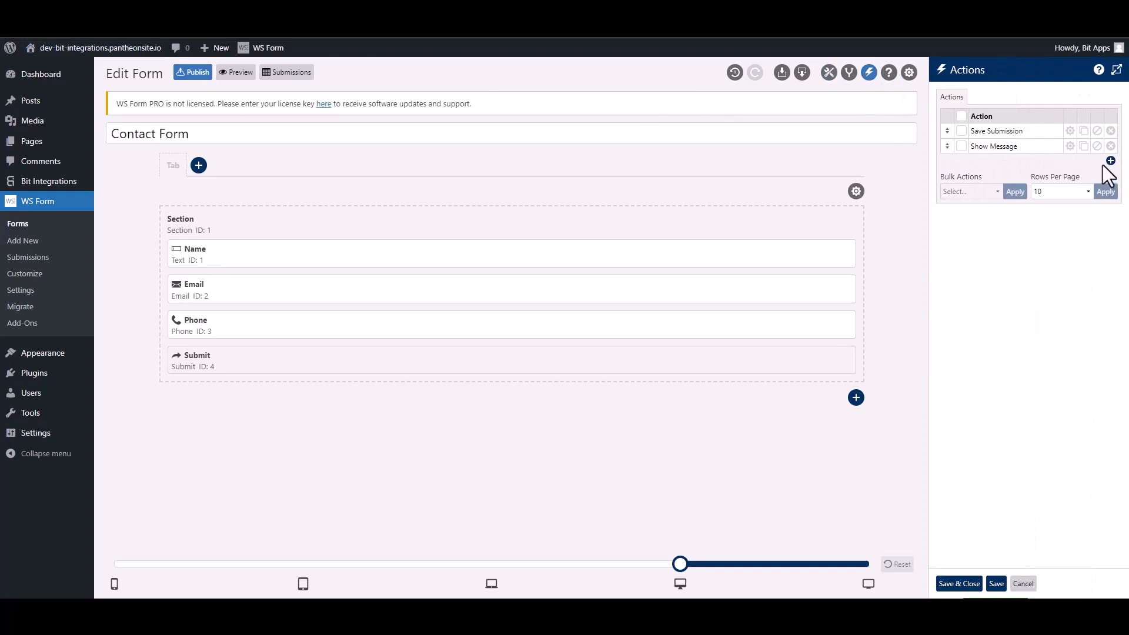
left_click(1109, 160)
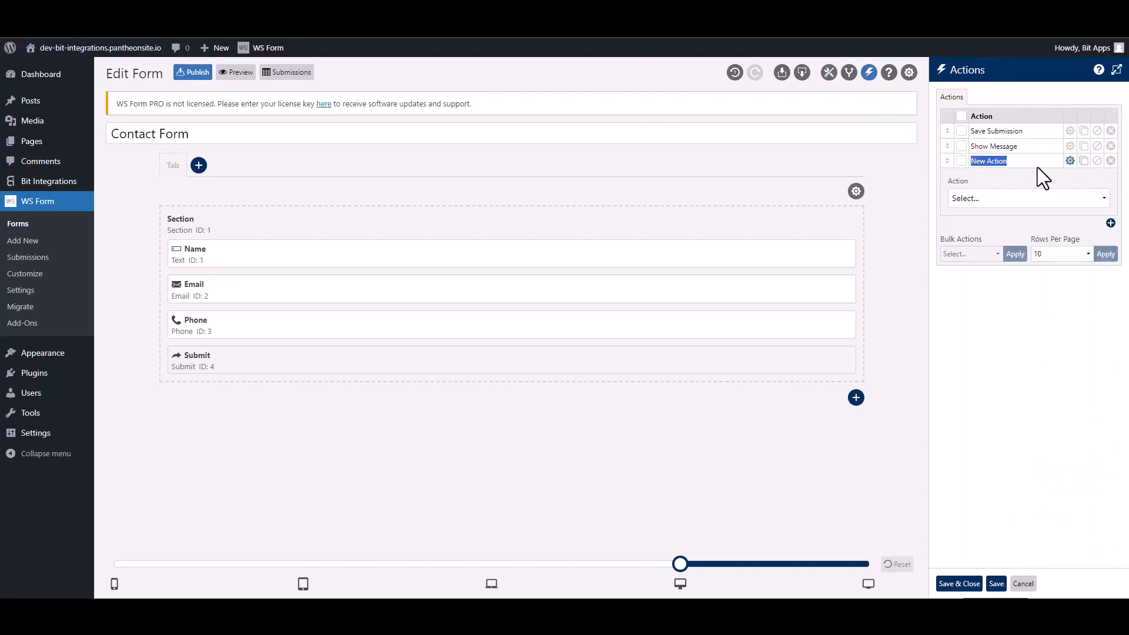
type("8")
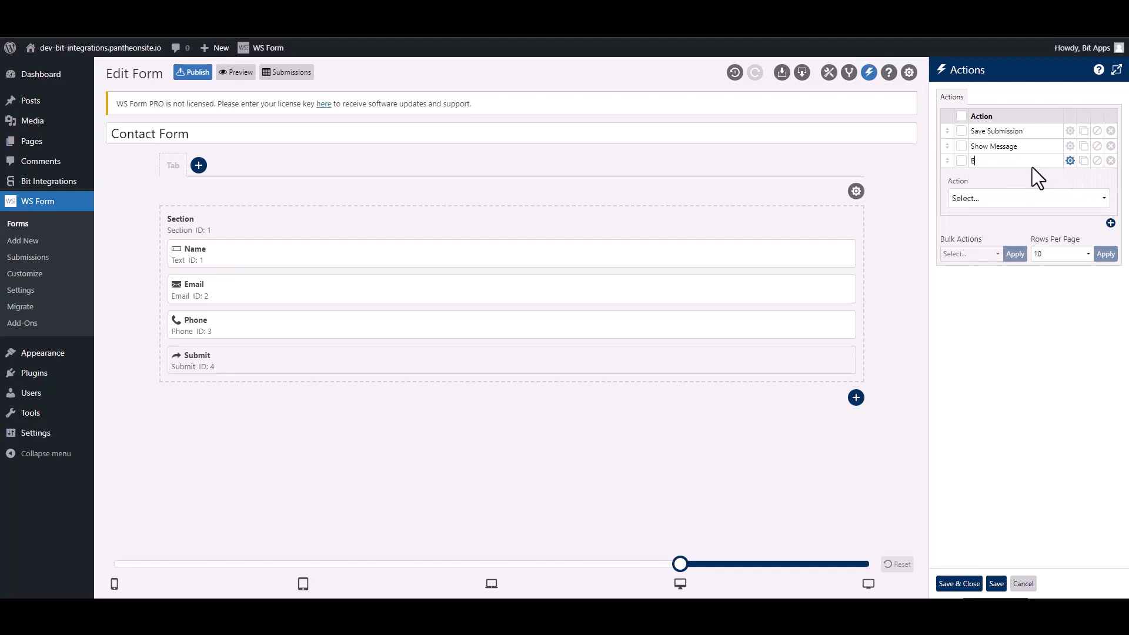
type("it")
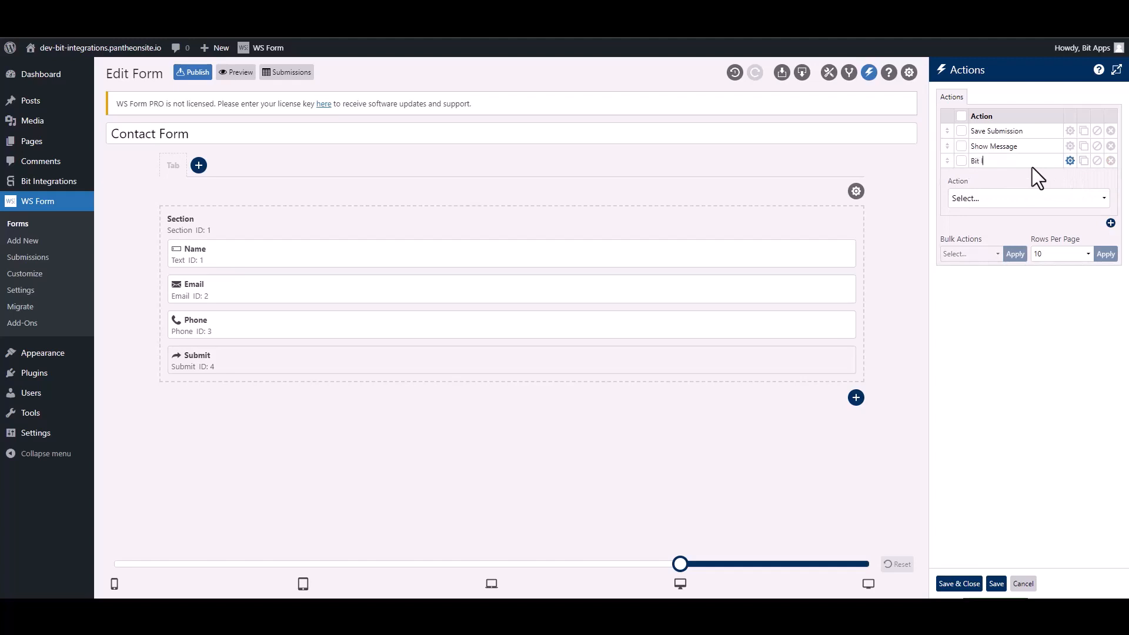
type("Integrations")
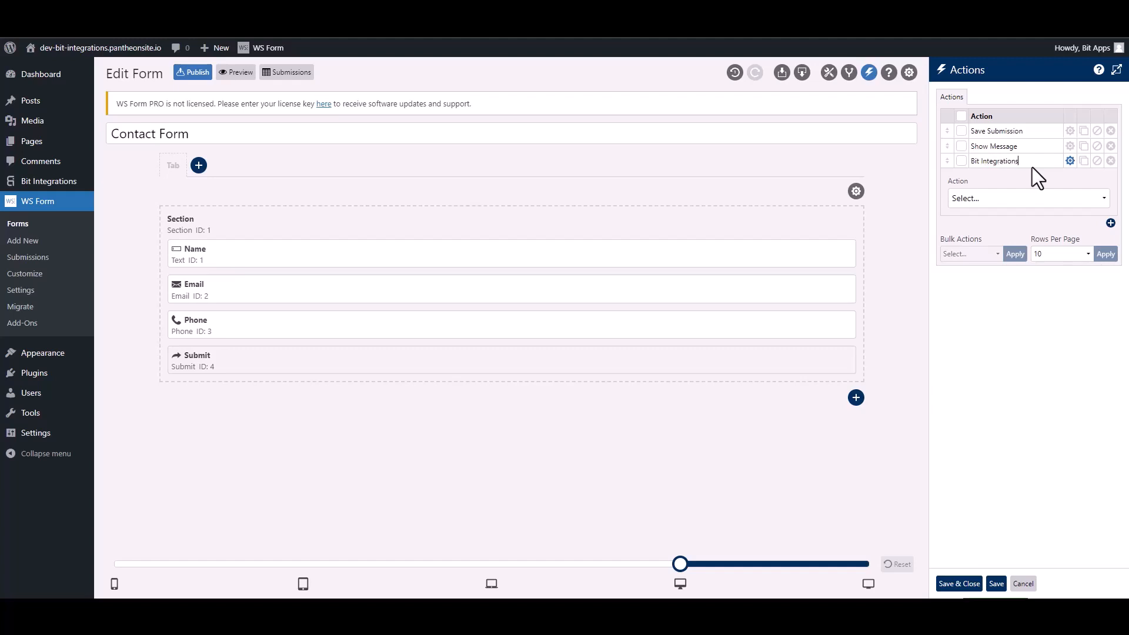
mouse_move(1011, 215)
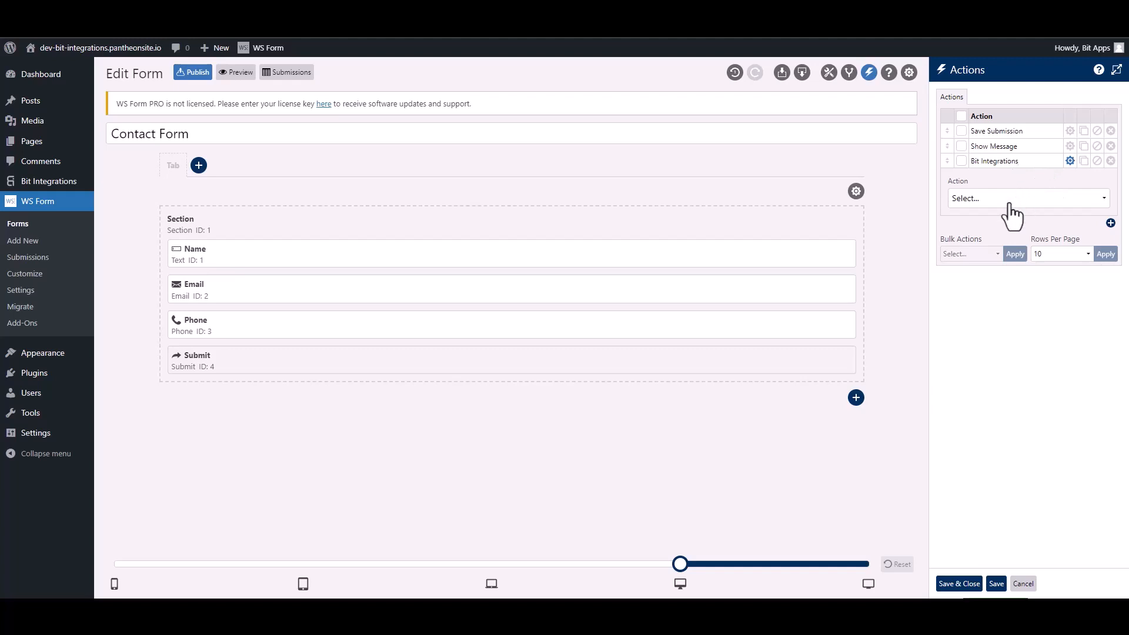
Set the Bit Integrations action to Run WordPress Hook with type Action - do_action
left_click(1027, 198)
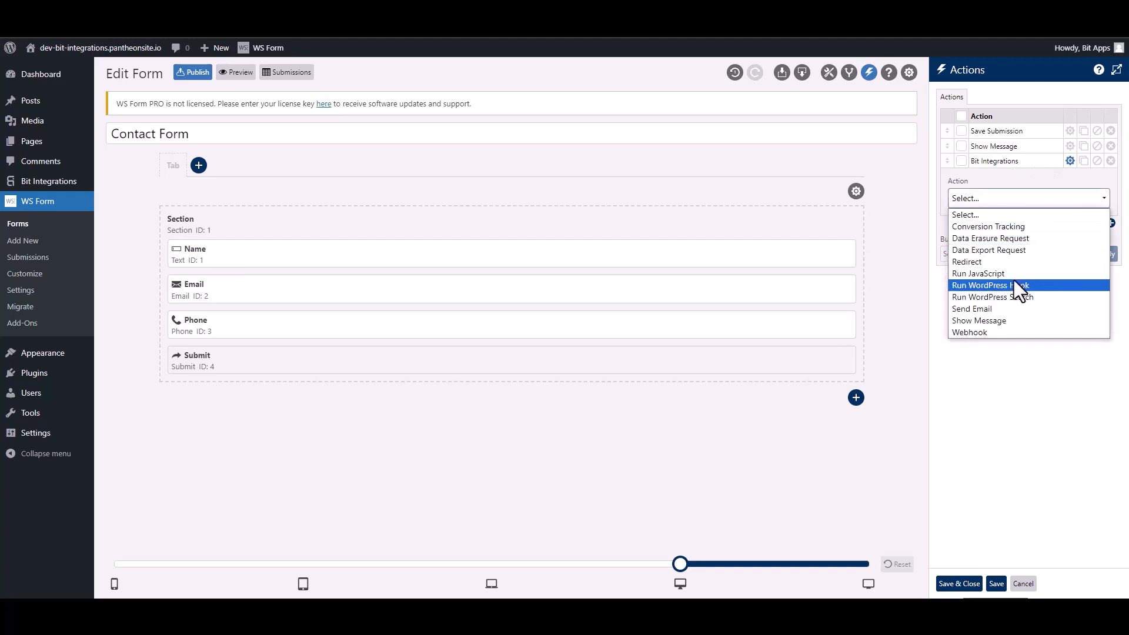
left_click(988, 285)
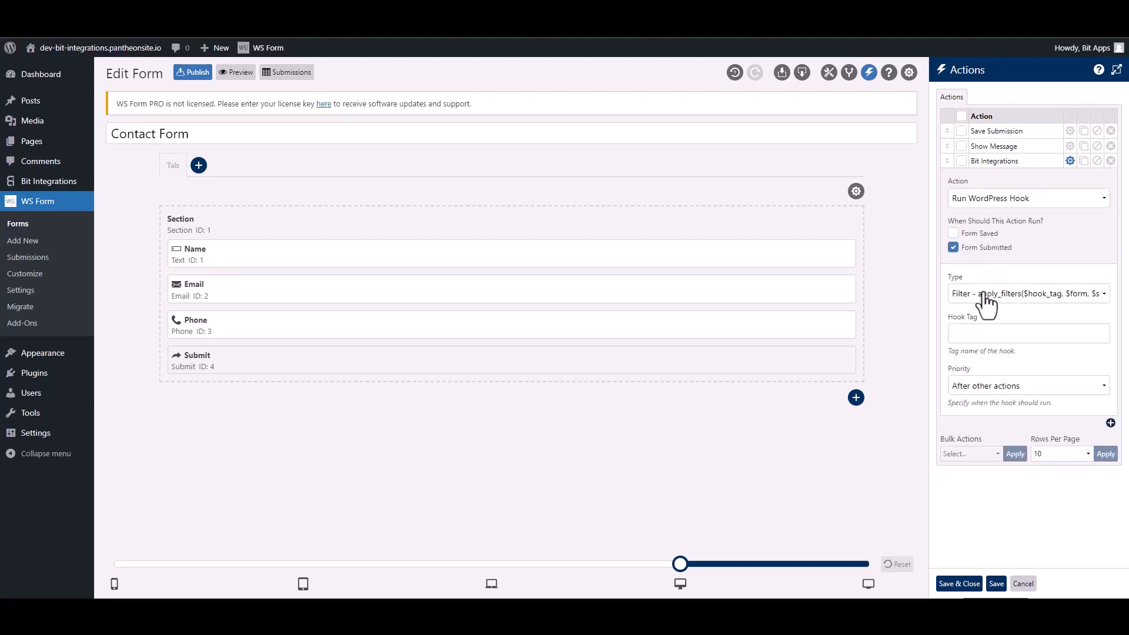
left_click(1026, 294)
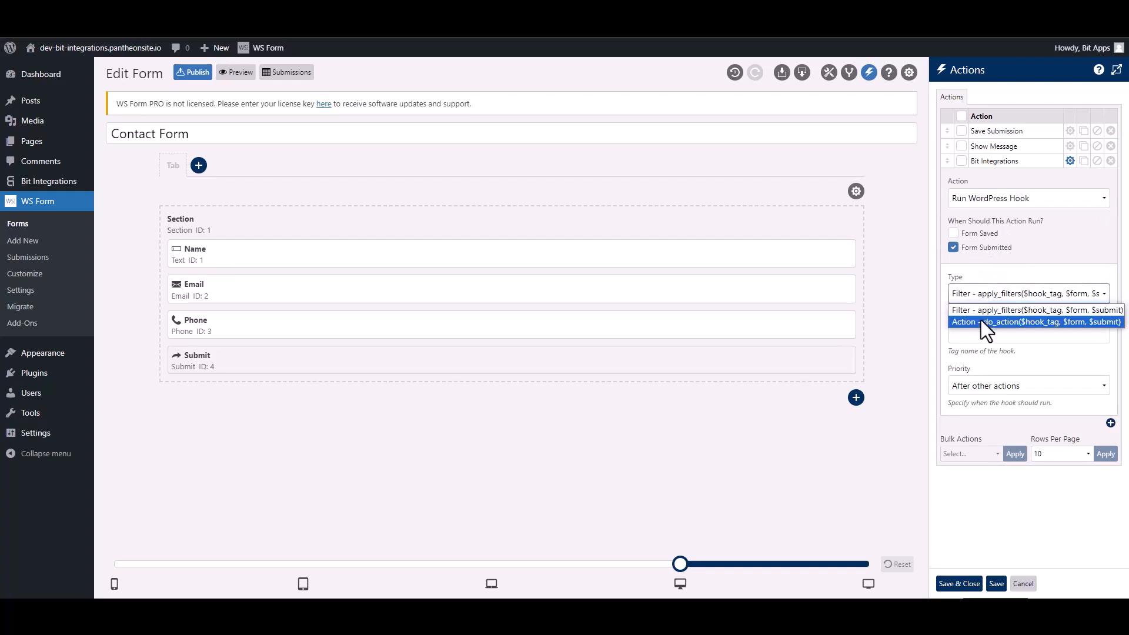
left_click(1035, 321)
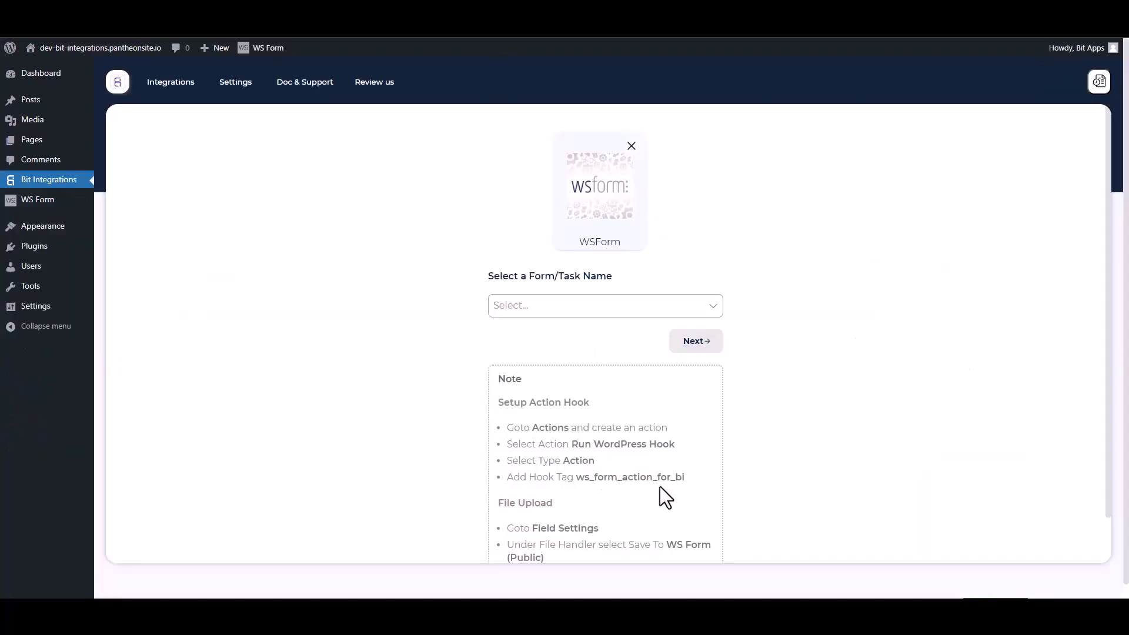
Put the hook tag ws_form_action_for_bi into WS Form's Hook Tag field
double_click(637, 477)
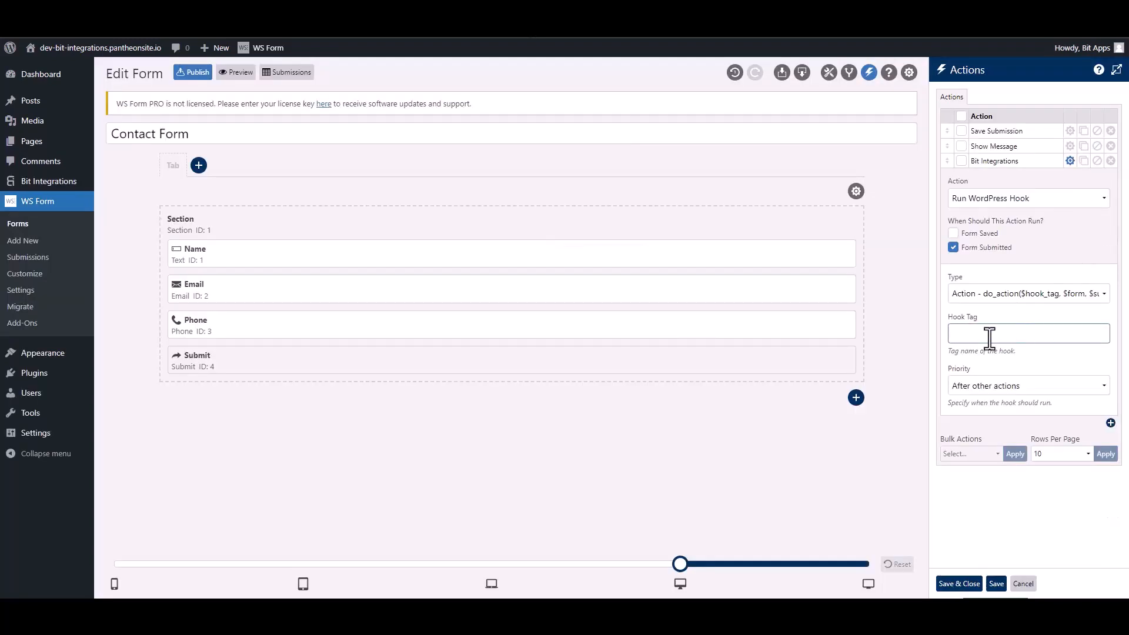
type("ws_form_action_for_bi")
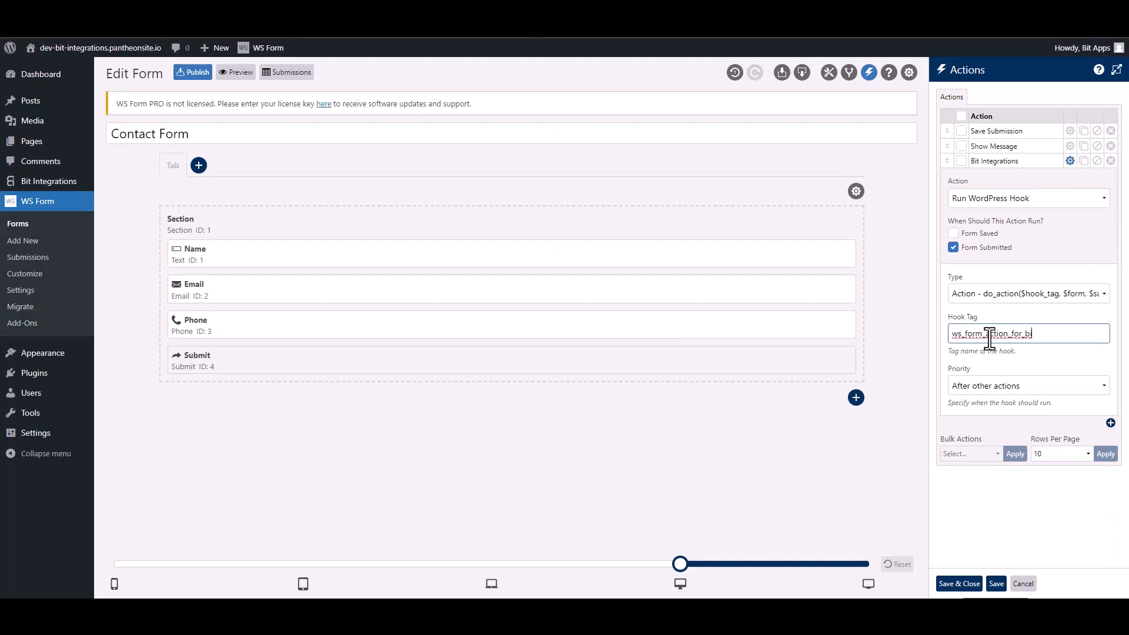
left_click(828, 72)
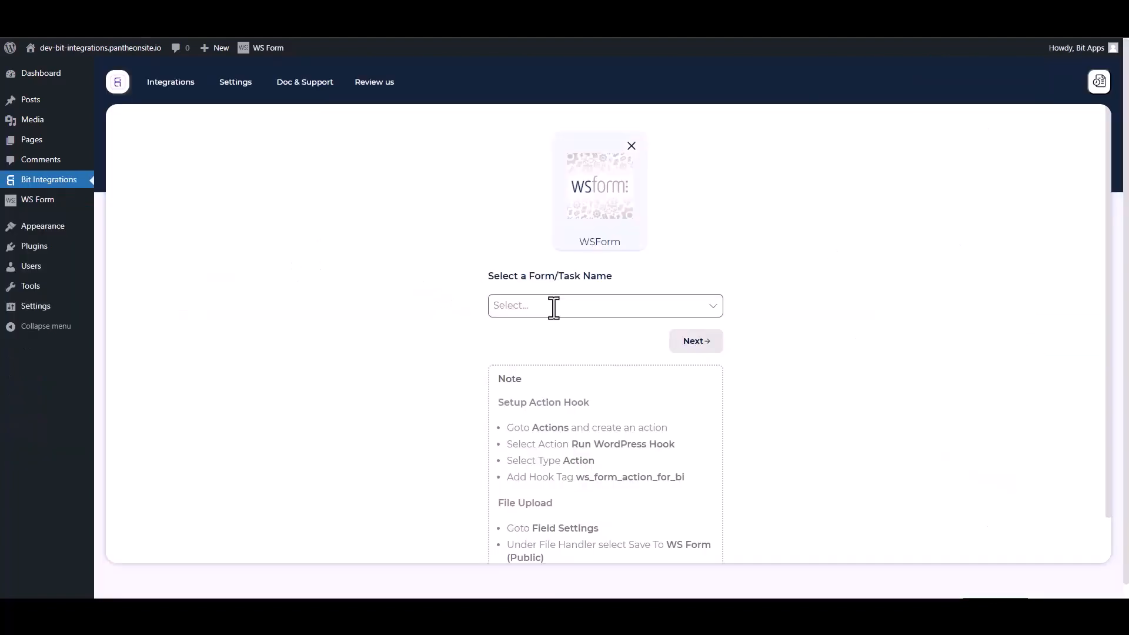
Pick Contact Form as the WSForm trigger form and Vbout as the action
left_click(603, 305)
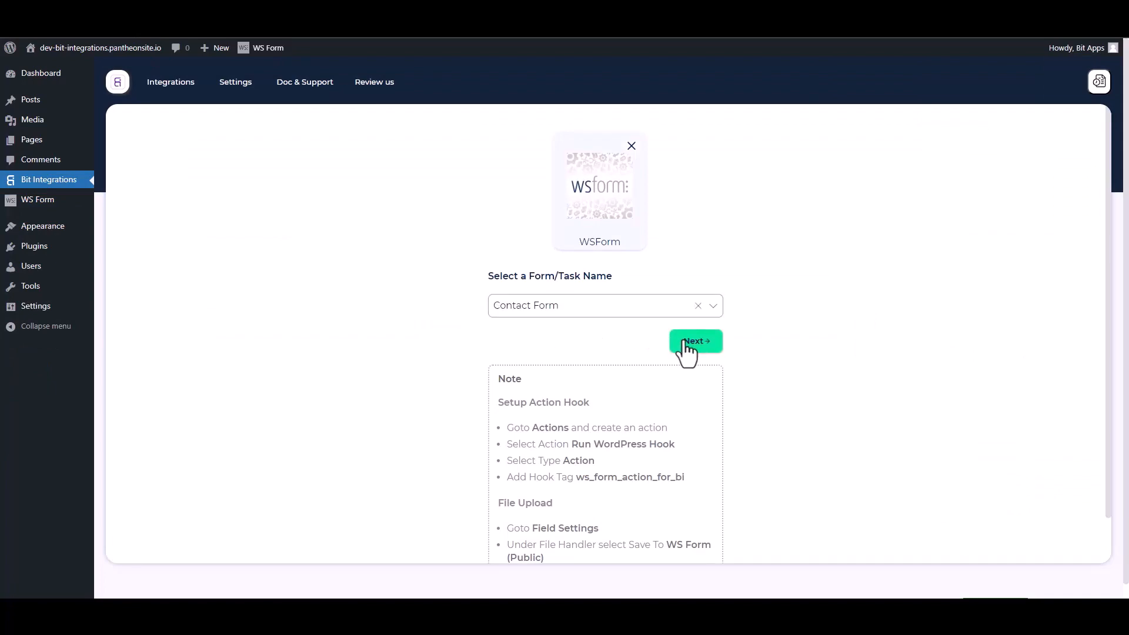
left_click(696, 340)
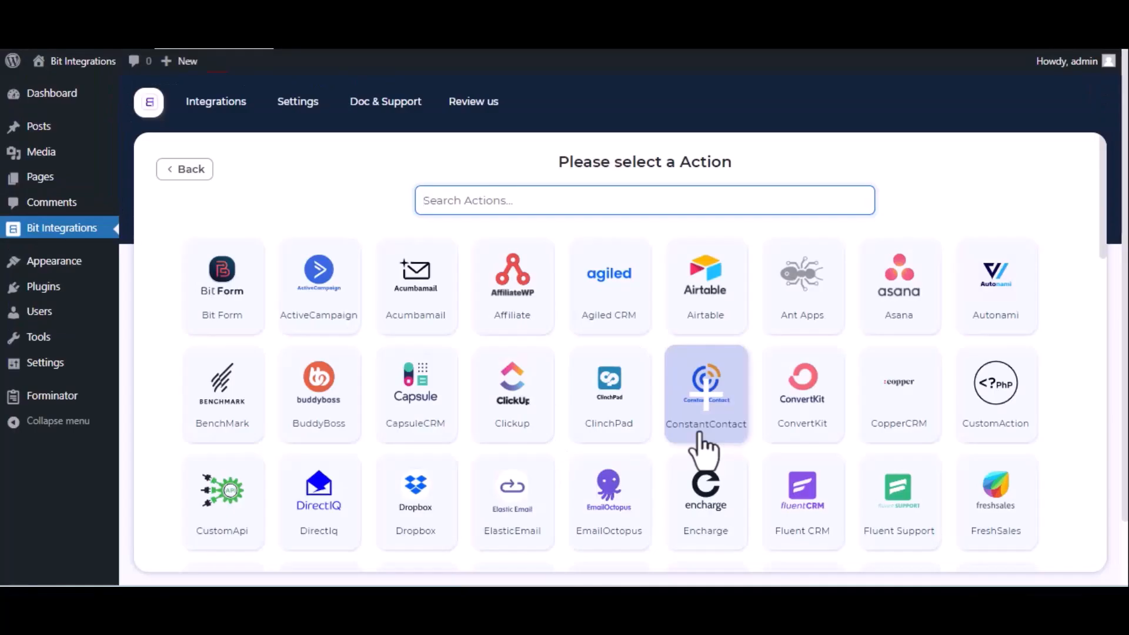
type("vbo")
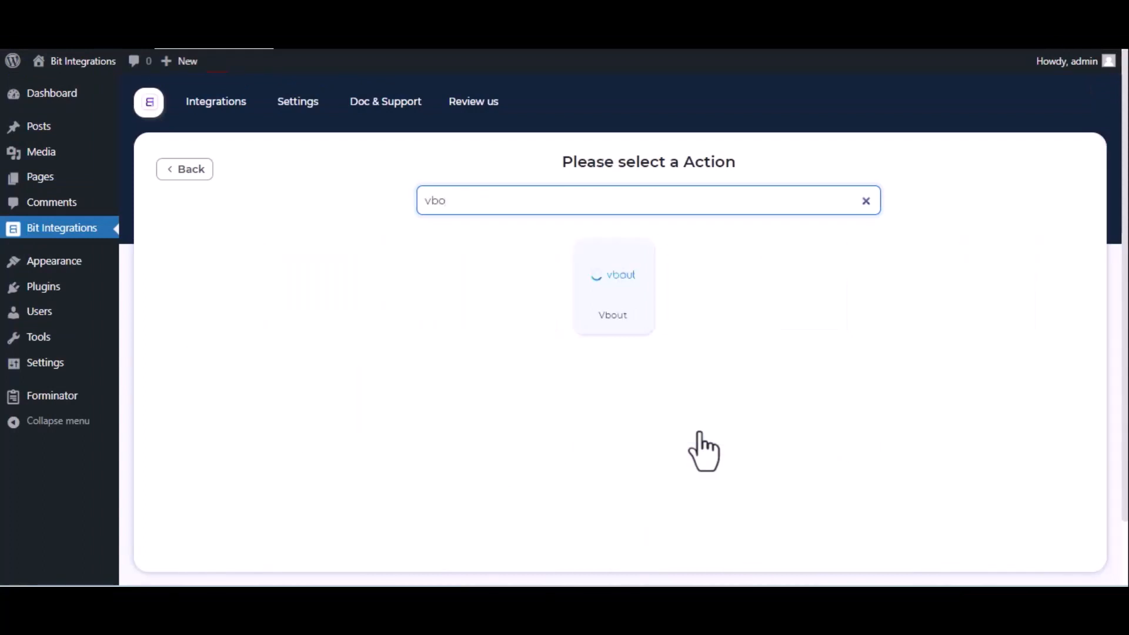
left_click(612, 288)
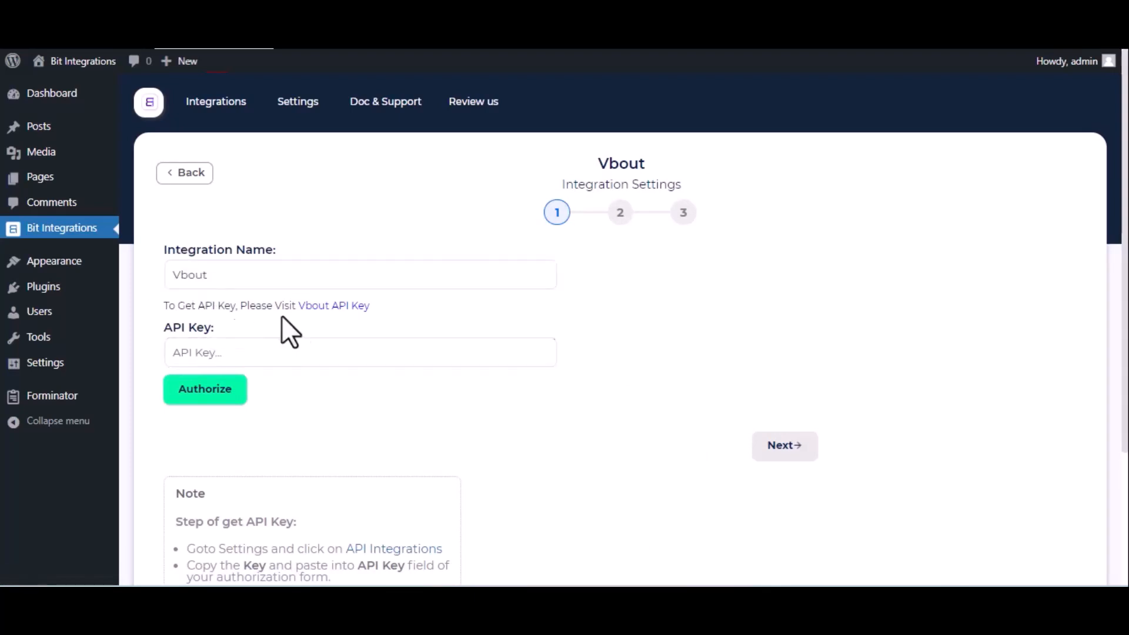
left_click(333, 305)
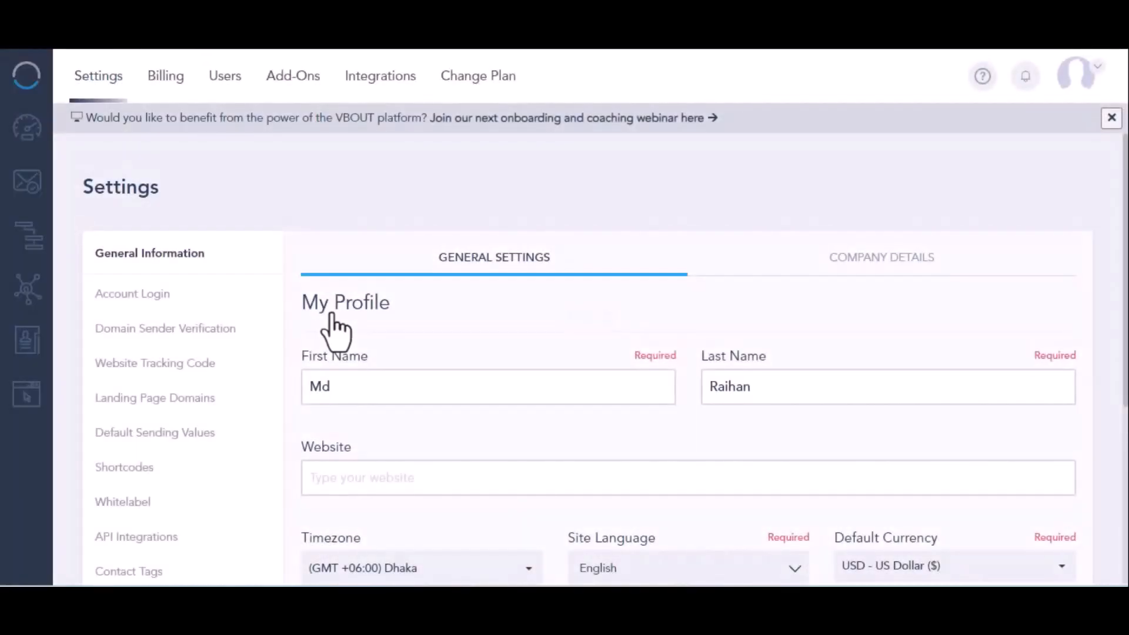
mouse_move(112, 543)
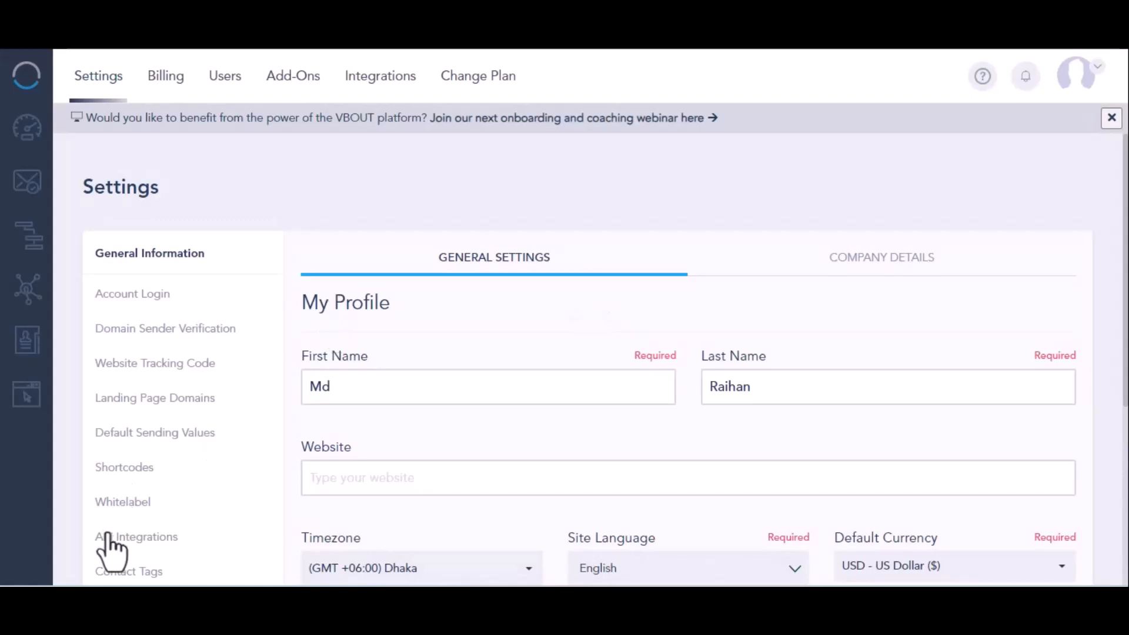
left_click(135, 536)
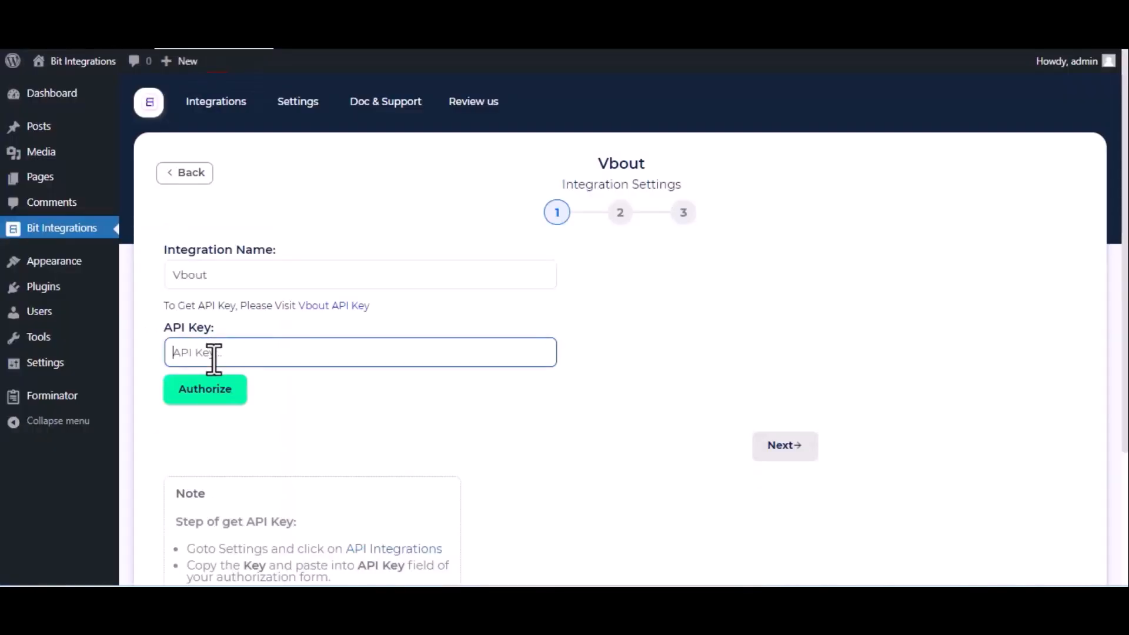
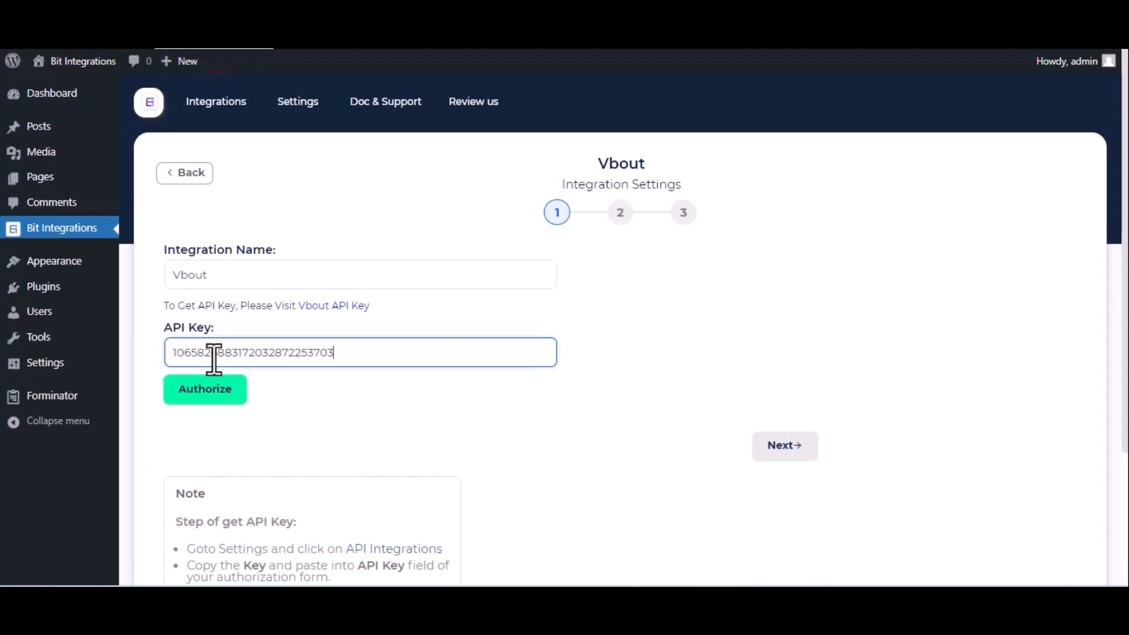
left_click(204, 389)
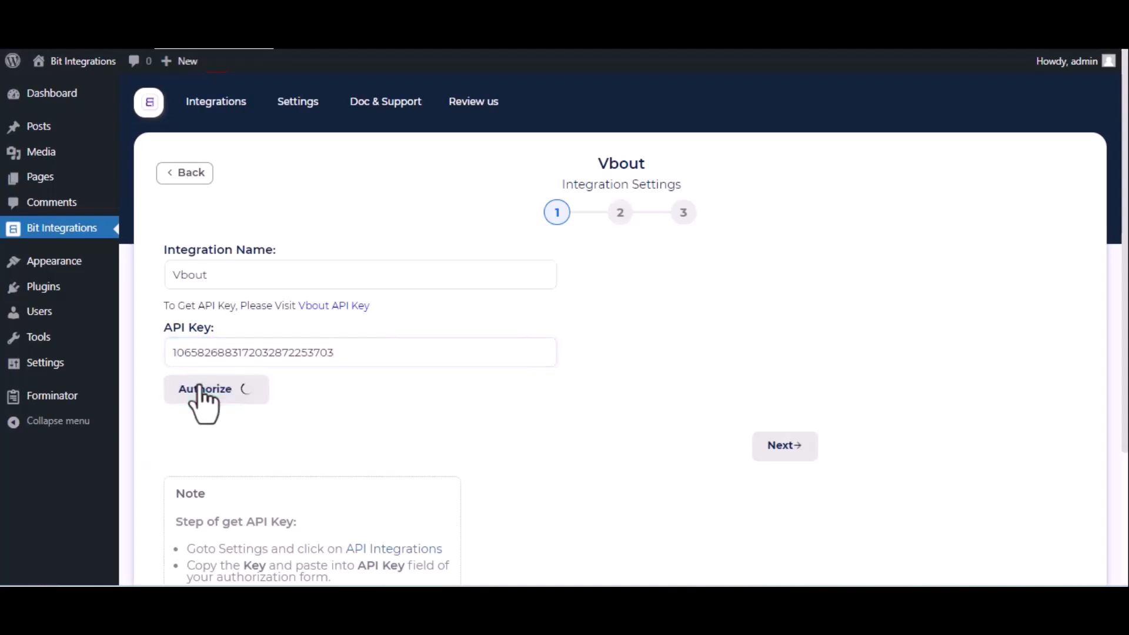
left_click(214, 388)
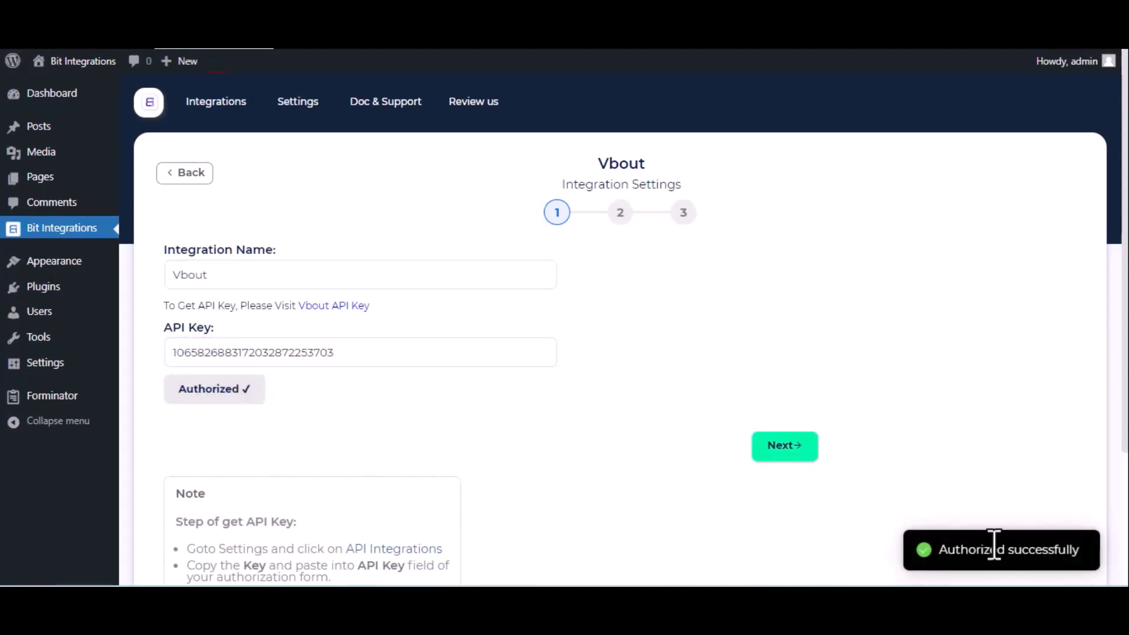
left_click(784, 445)
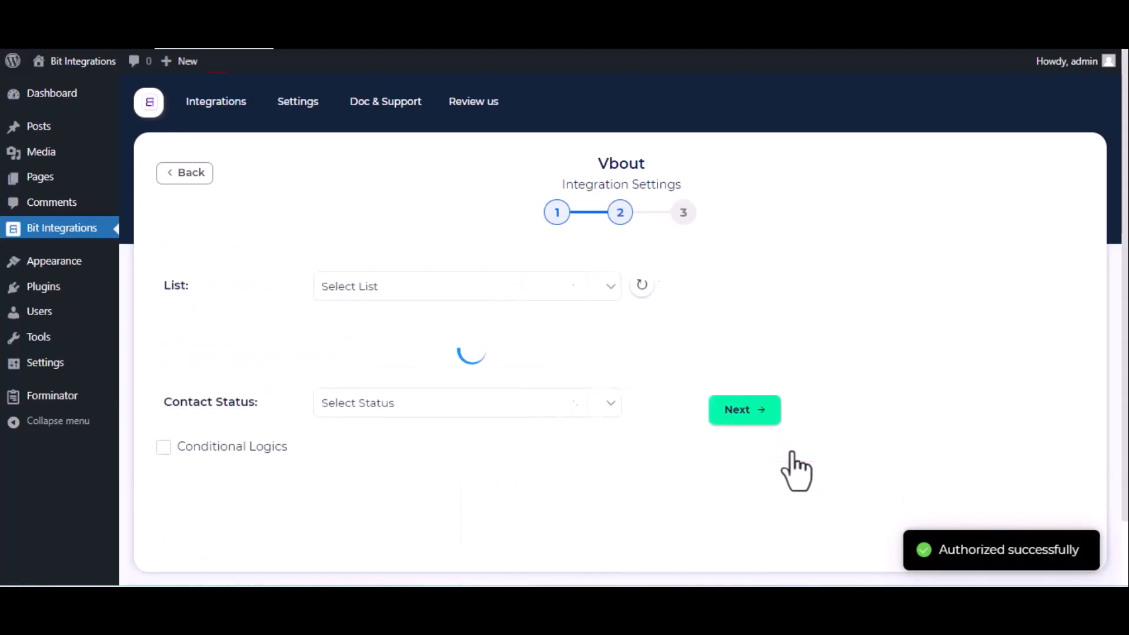
Refresh the Vbout lists to use Sample List, with contact status Active
left_click(640, 284)
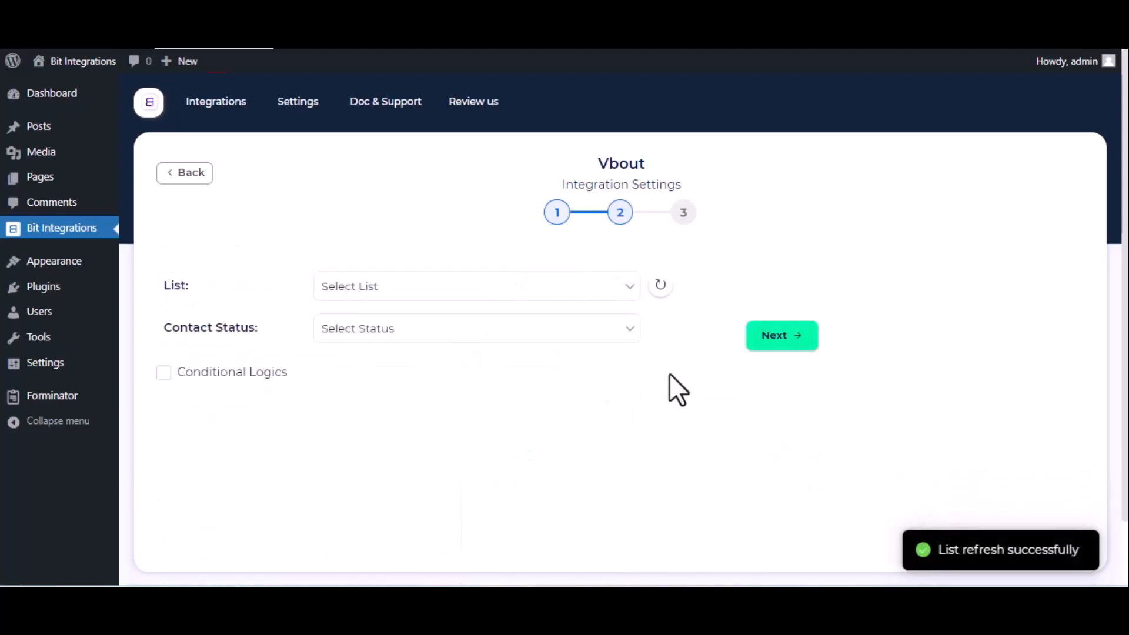
left_click(475, 286)
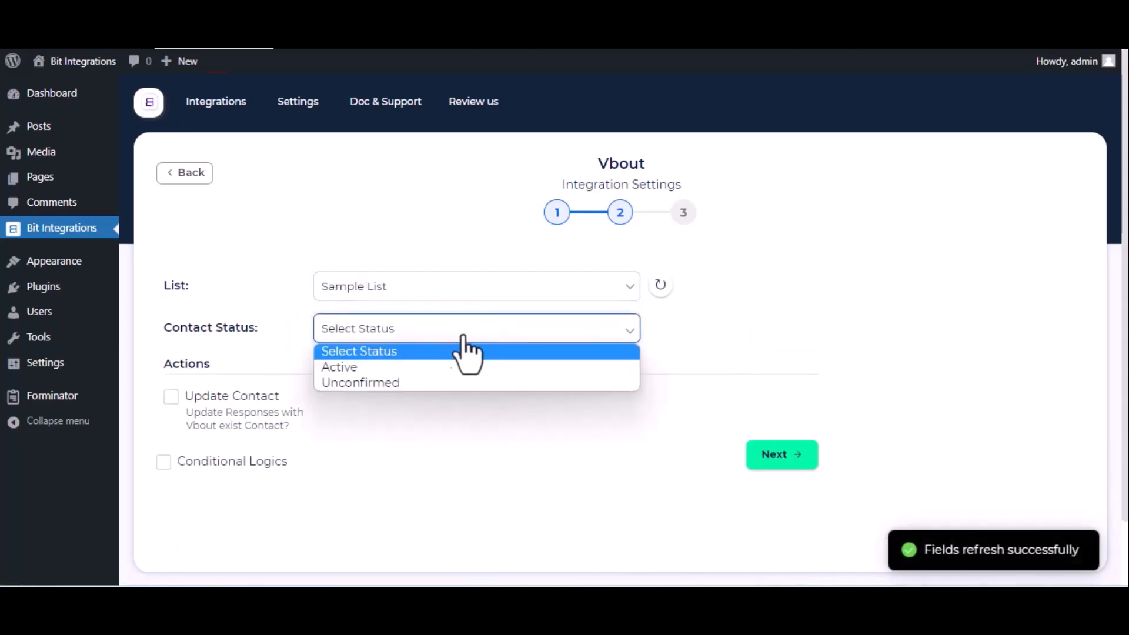
left_click(339, 366)
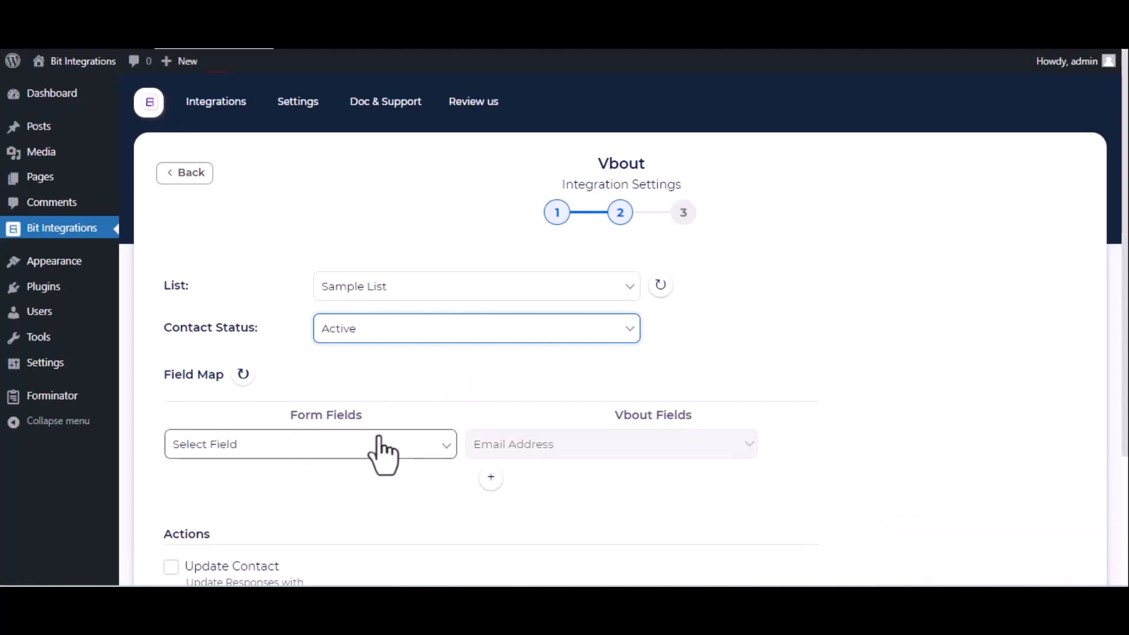
Map Email-1, Name-1 and Phone-1 to Email Address, Full Name and Cell Phone
left_click(310, 443)
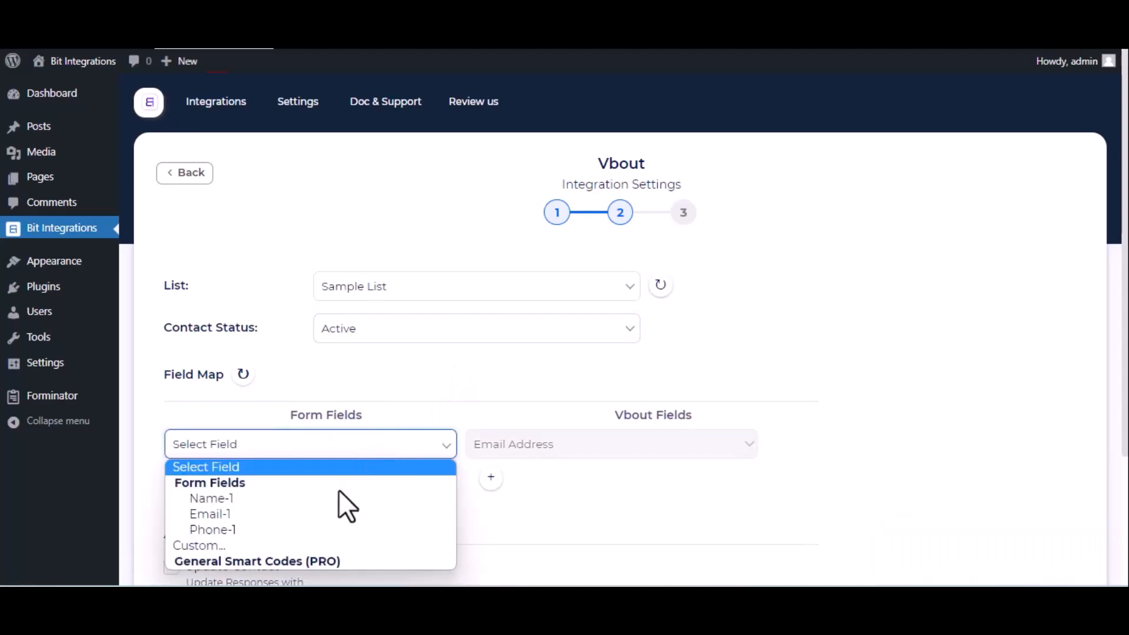
left_click(210, 514)
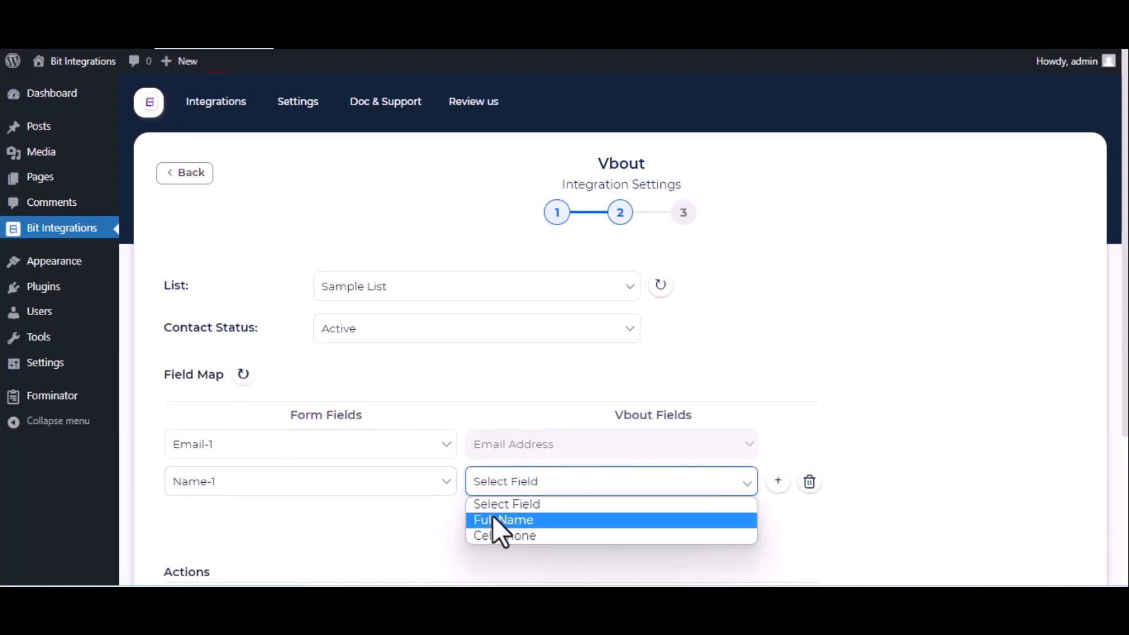
left_click(503, 519)
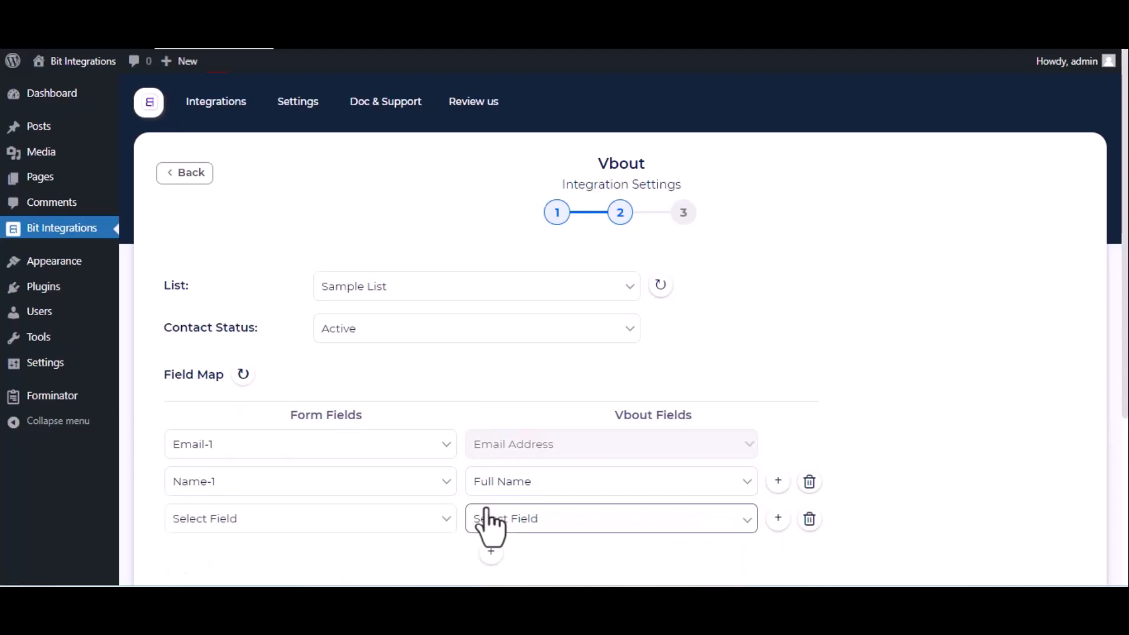
left_click(310, 519)
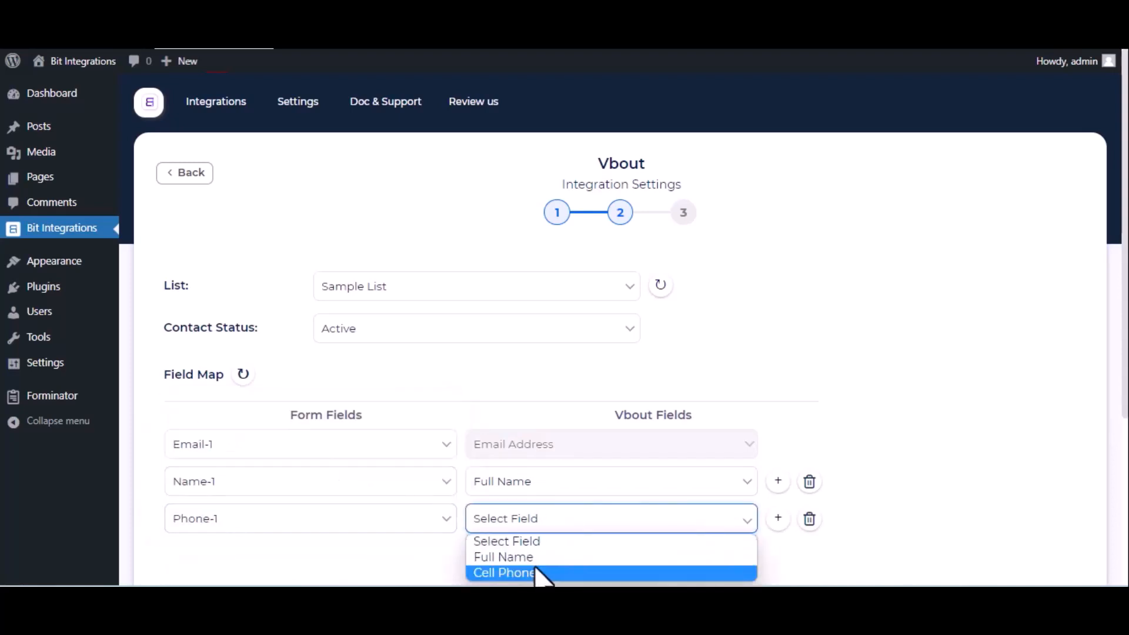
left_click(503, 572)
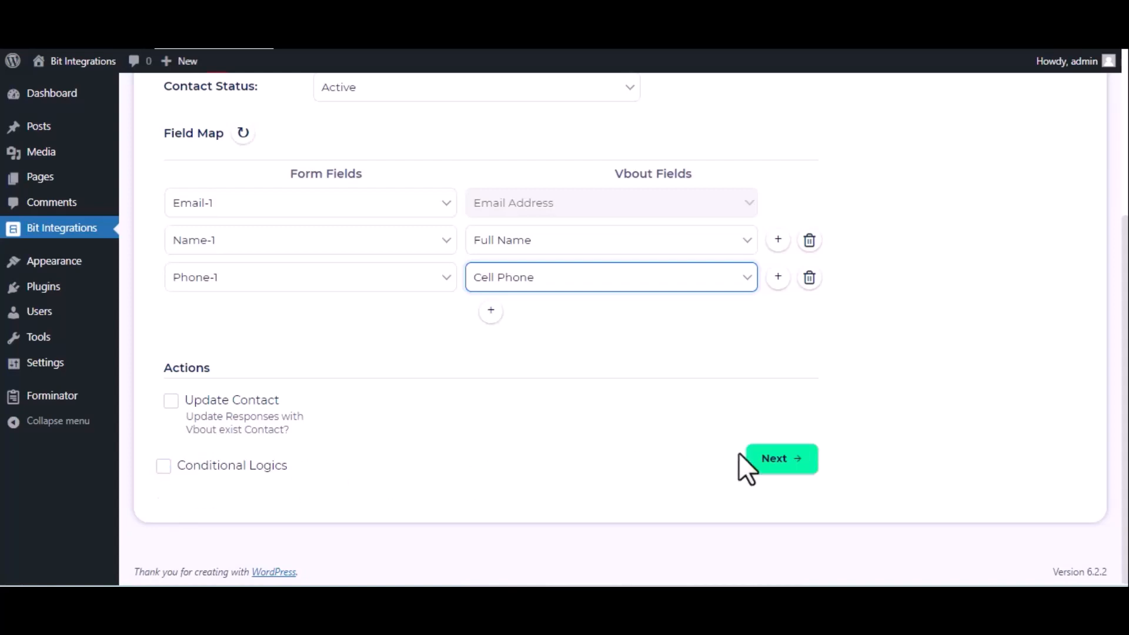
Submit a test Contact Form entry with name, a bi.pro email and phone 4445556
left_click(779, 458)
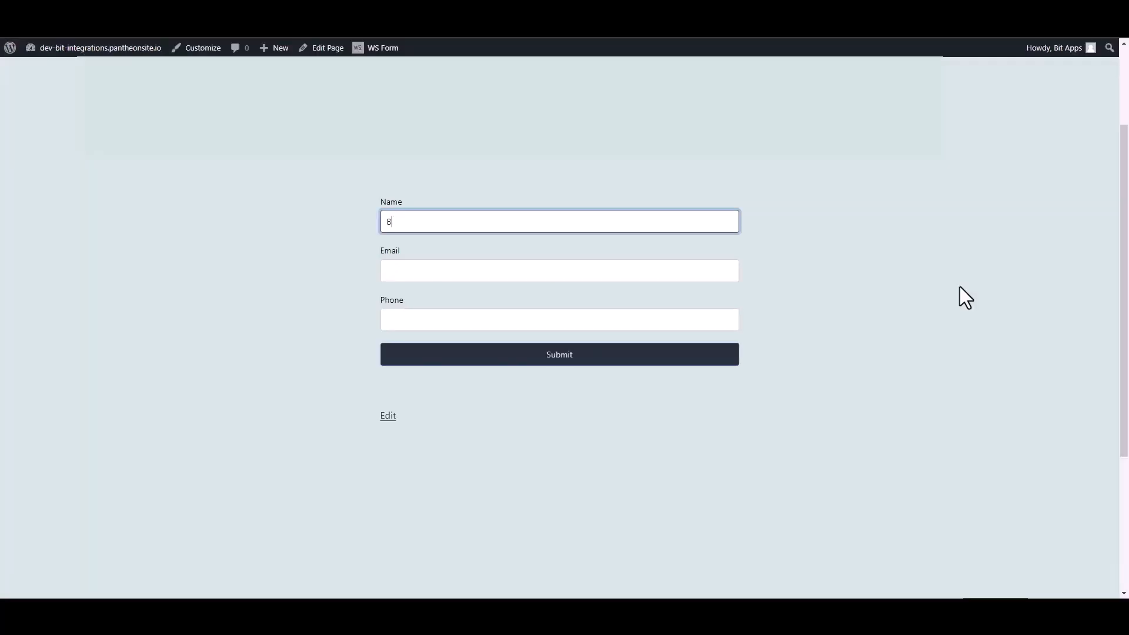
type("it Integrat")
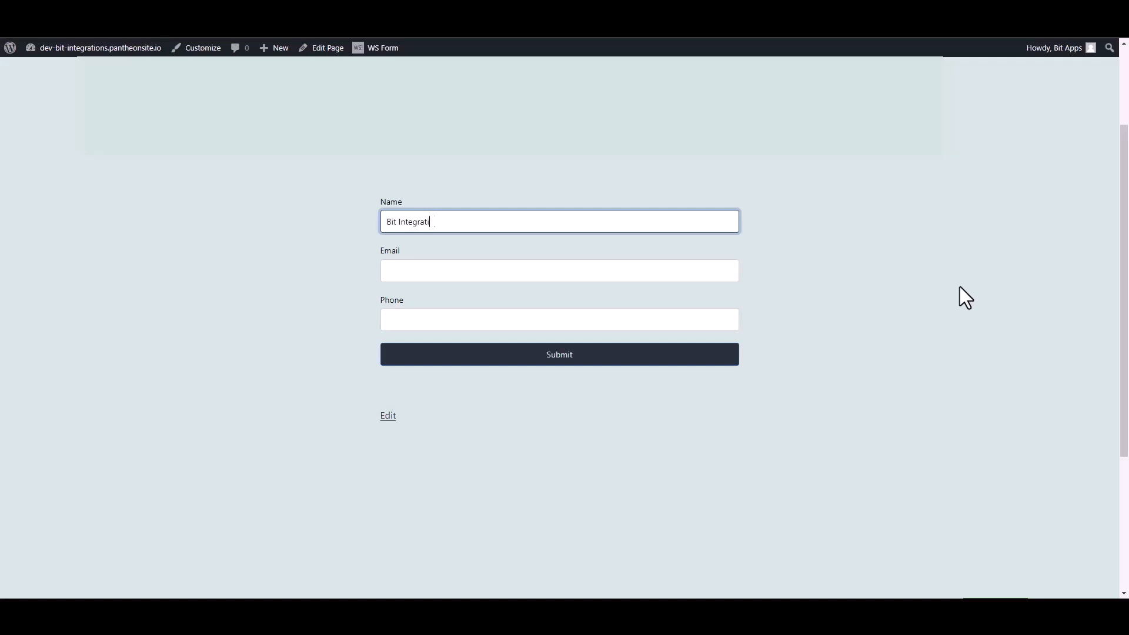
type("ions")
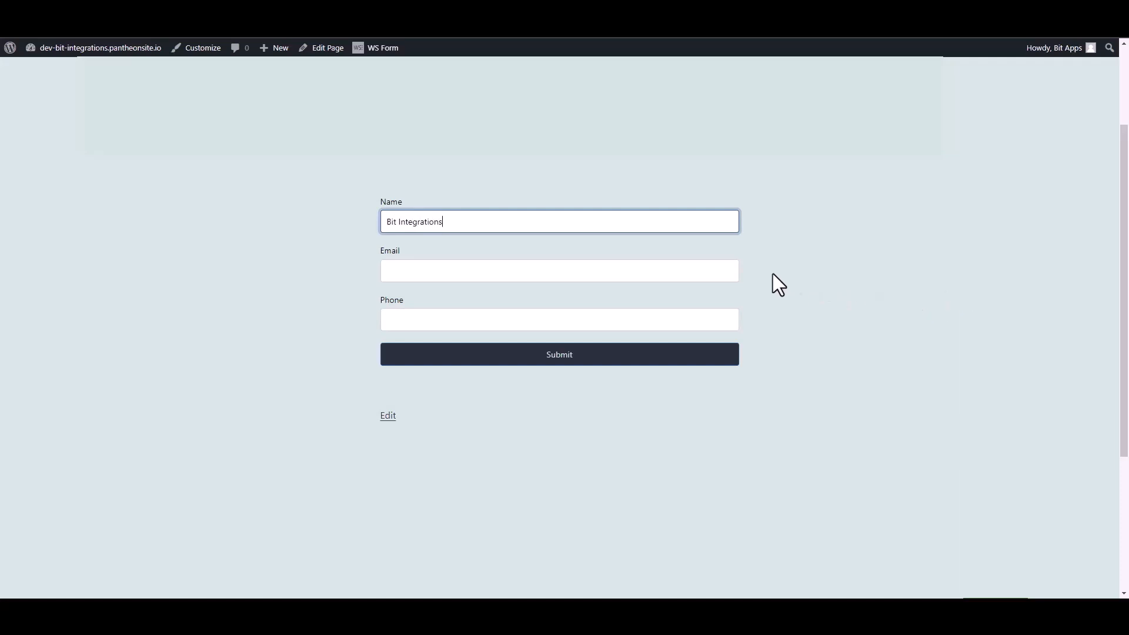
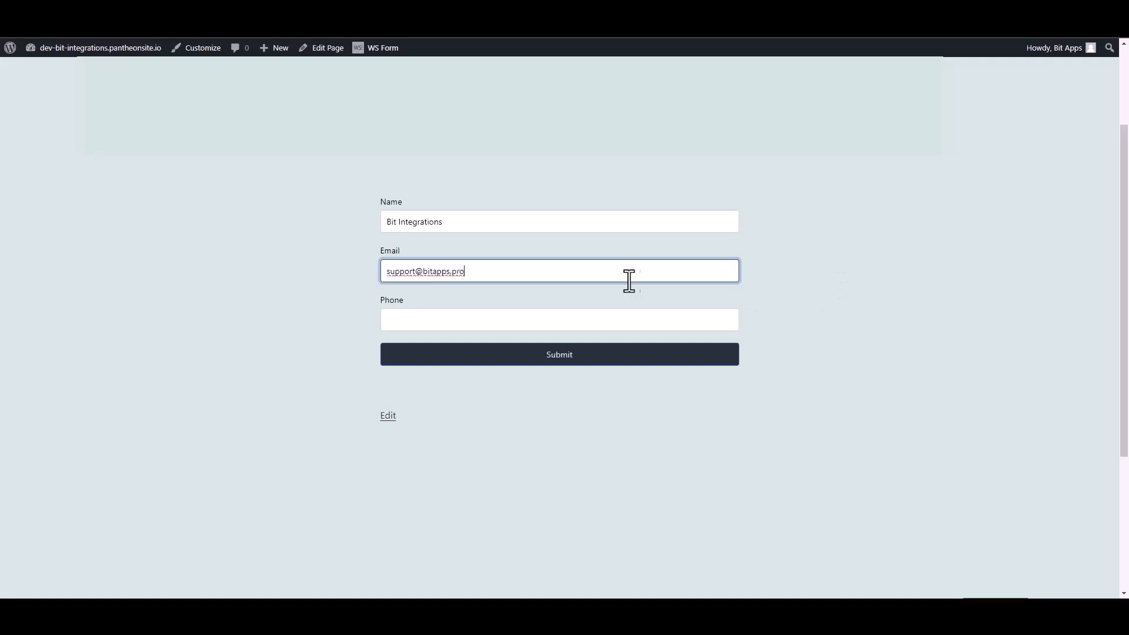
left_click(558, 319)
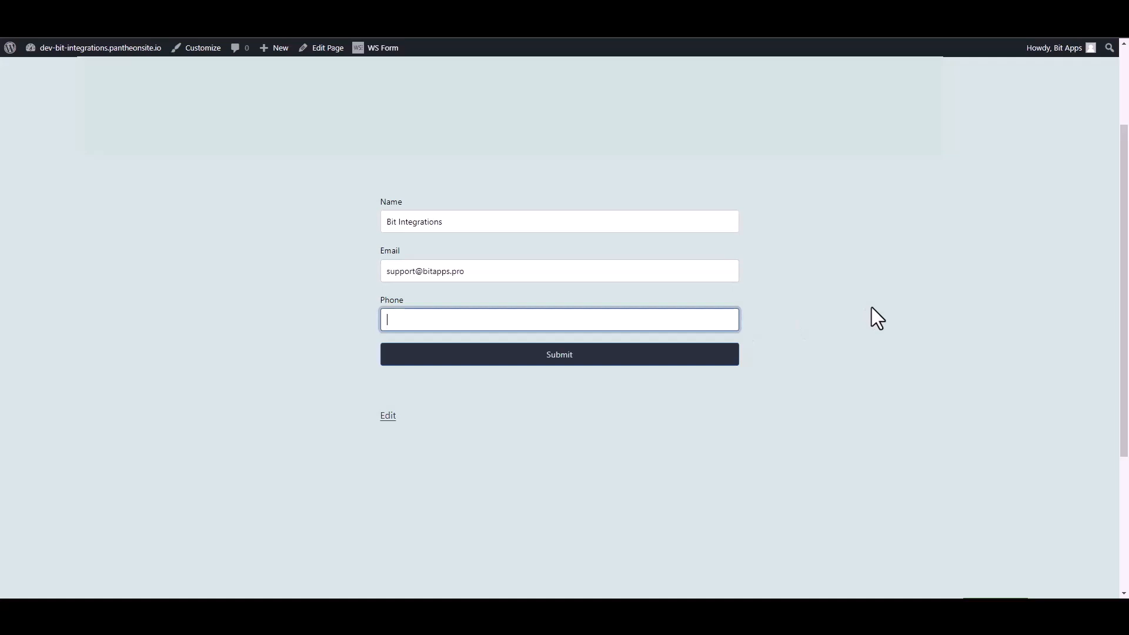
type("444555666")
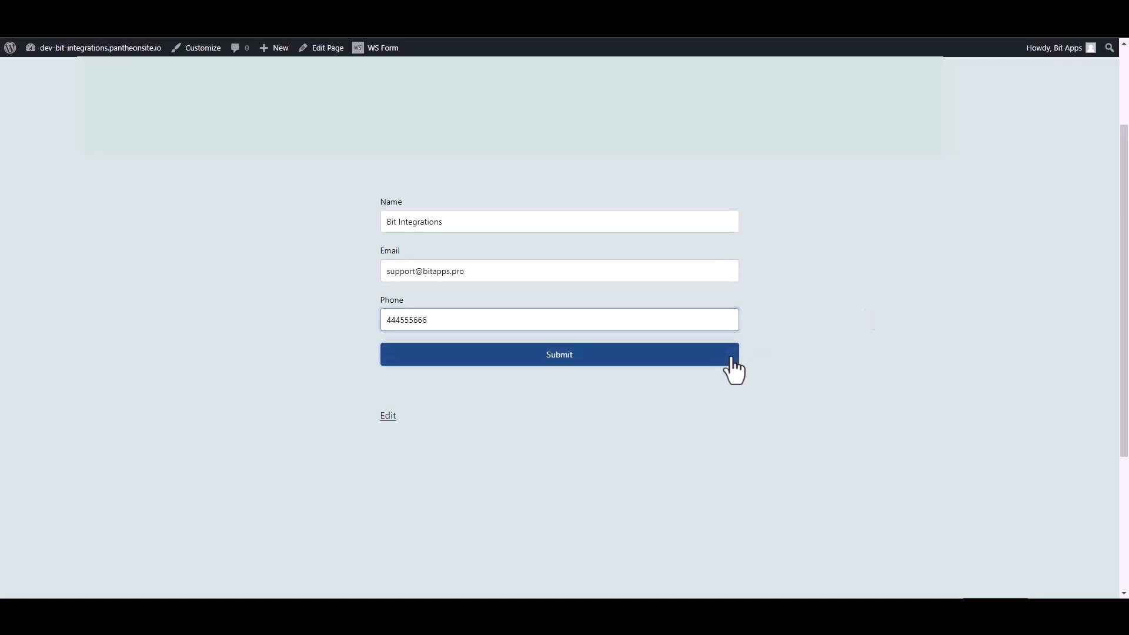
left_click(558, 354)
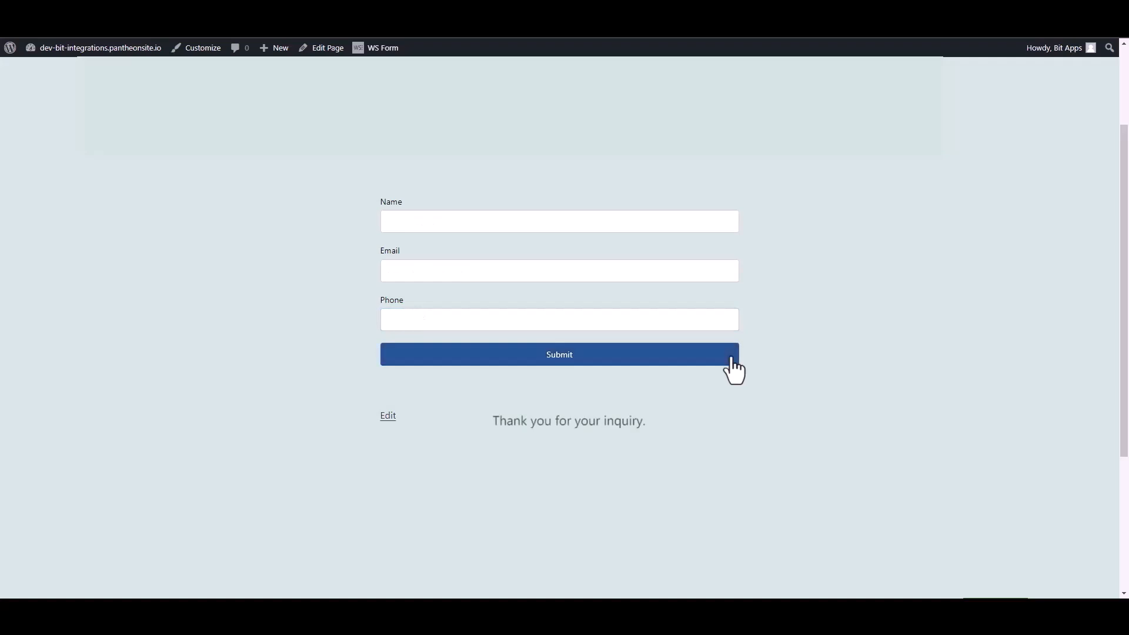
mouse_move(770, 330)
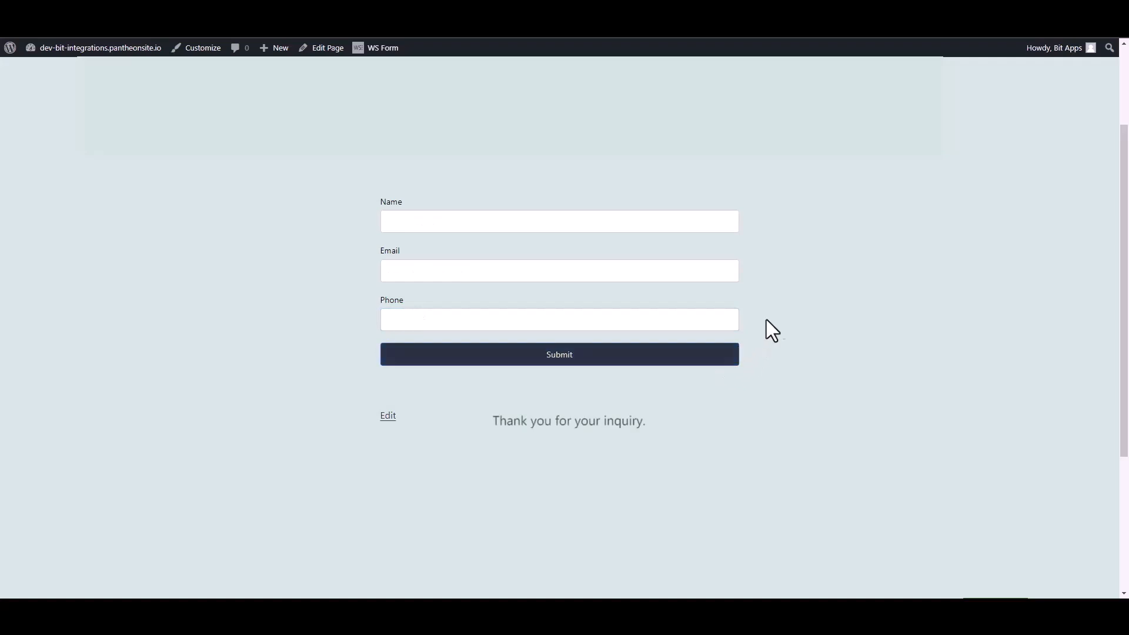